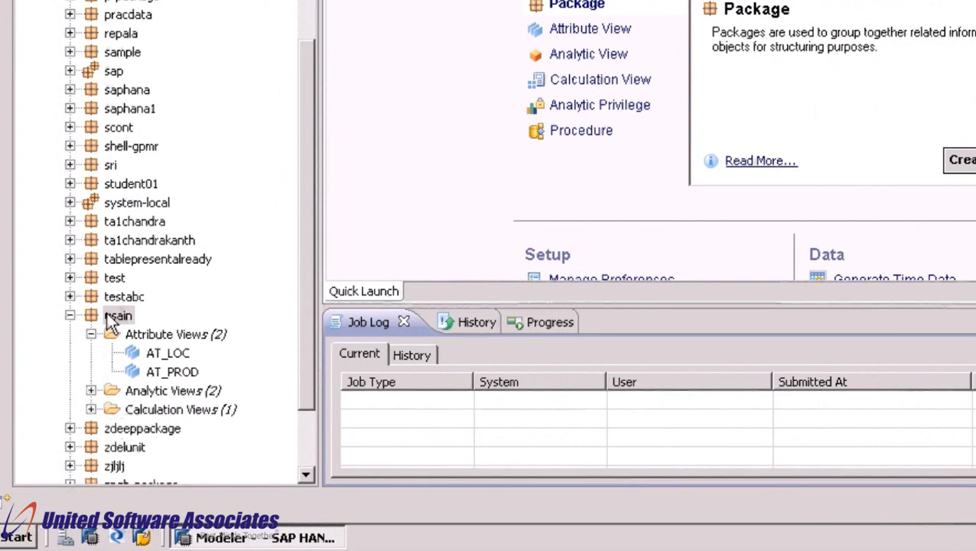
- Look over the usain package and its AT_LOC attribute view, then return to the Modeler welcome page
right_click(120, 315)
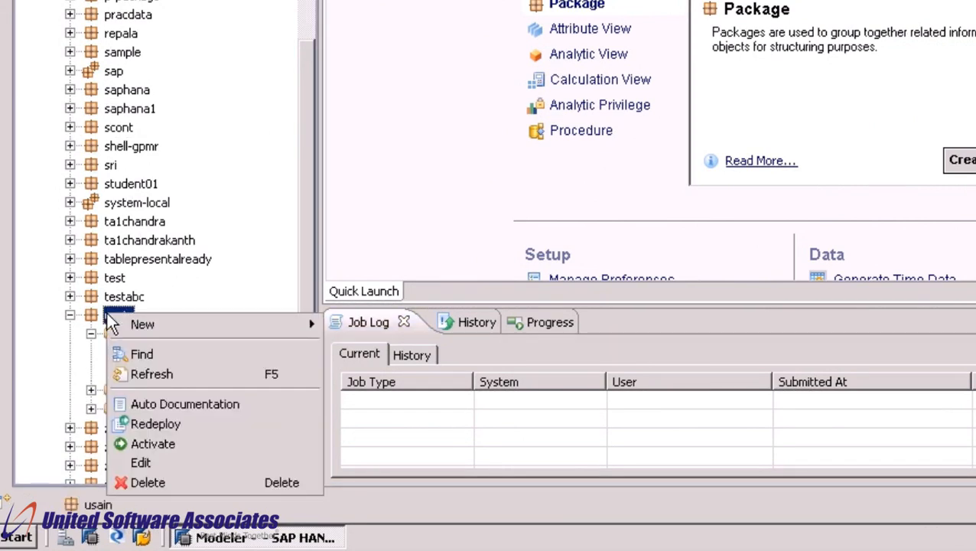
mouse_move(184, 404)
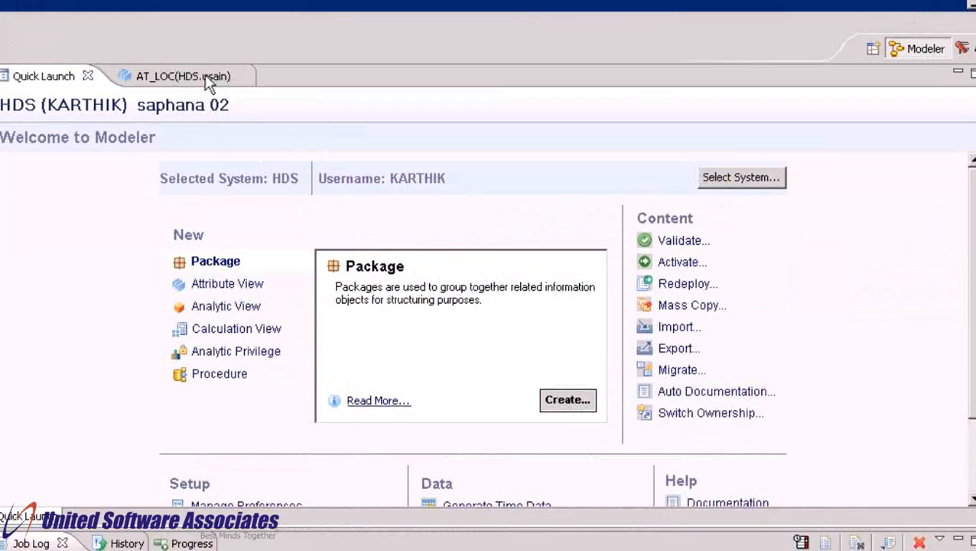
click(182, 77)
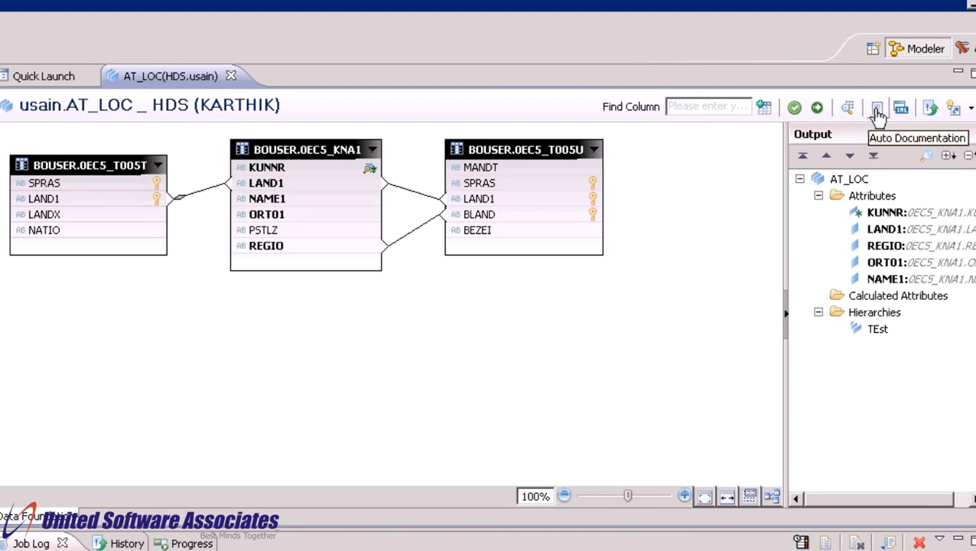
mouse_move(165, 120)
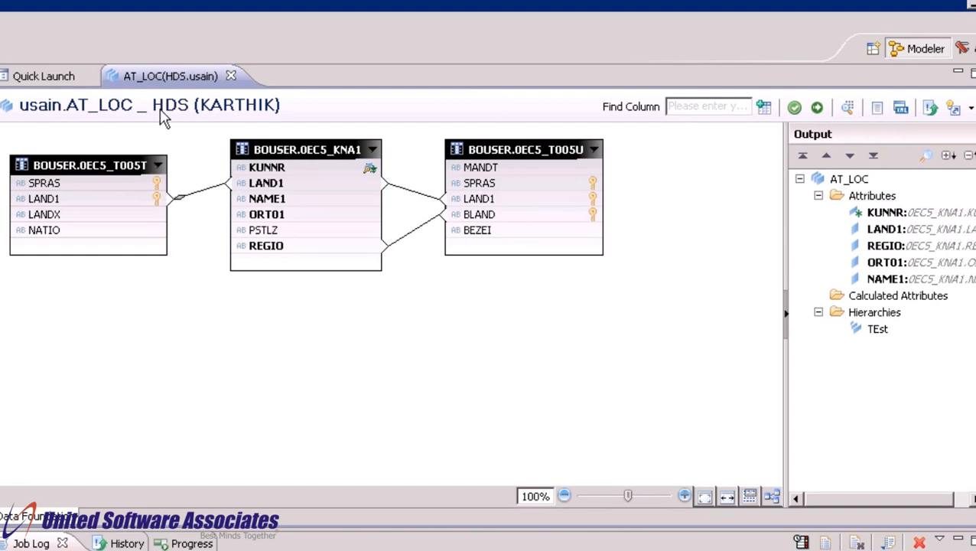
click(43, 77)
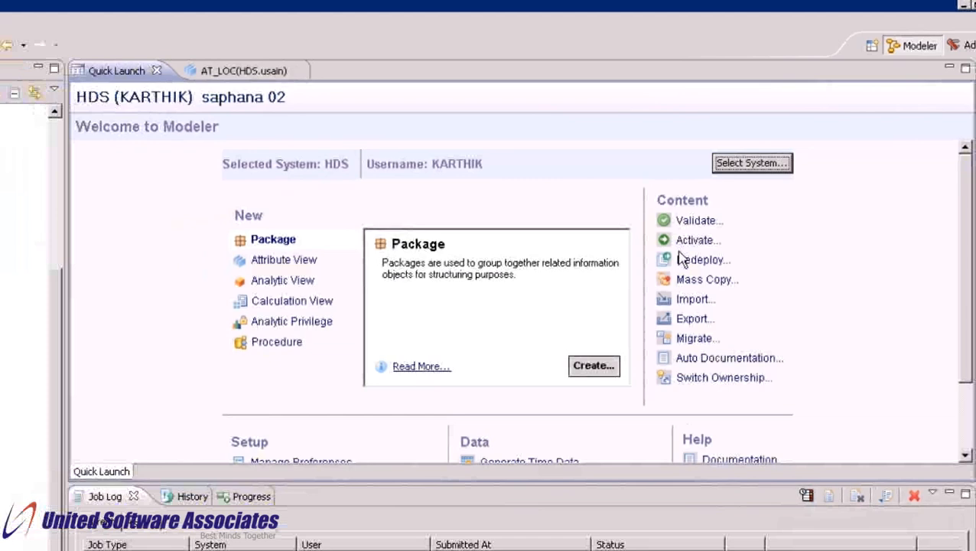
- Start an Auto Documentation report of type Model List and add the usain package as its target
click(728, 358)
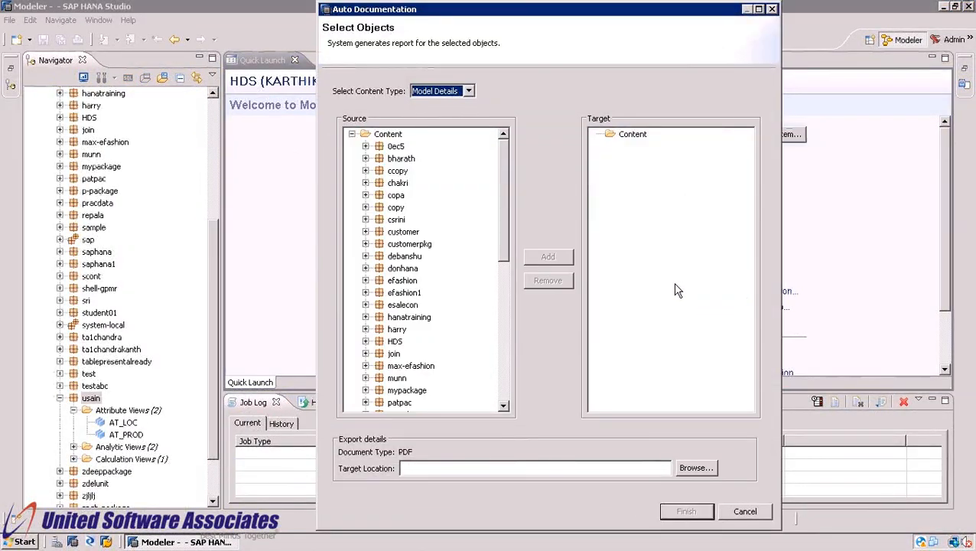
click(468, 91)
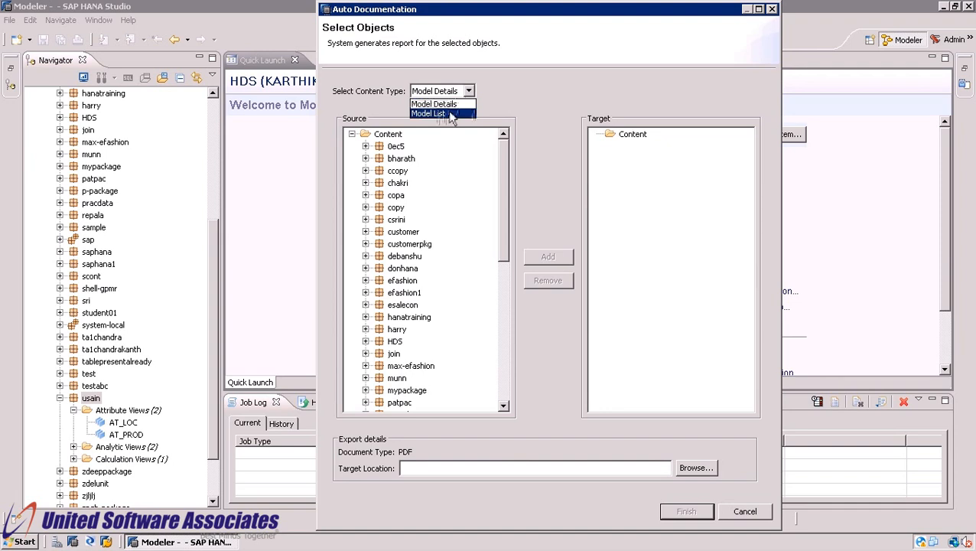
click(428, 113)
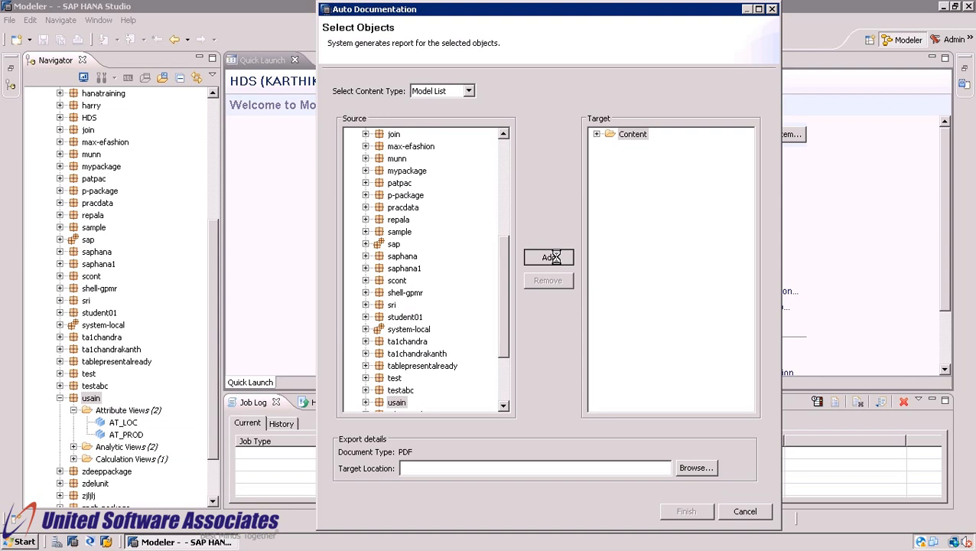
click(547, 257)
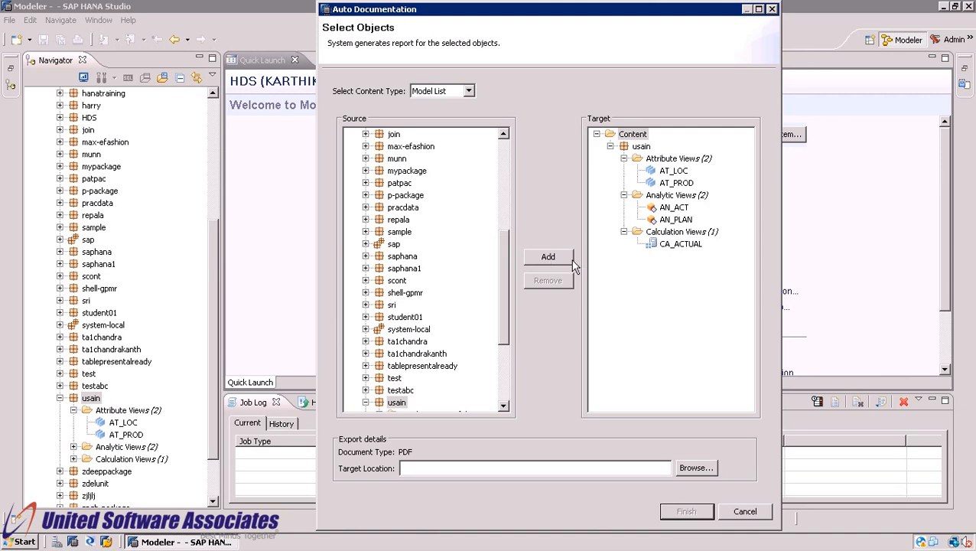
click(694, 468)
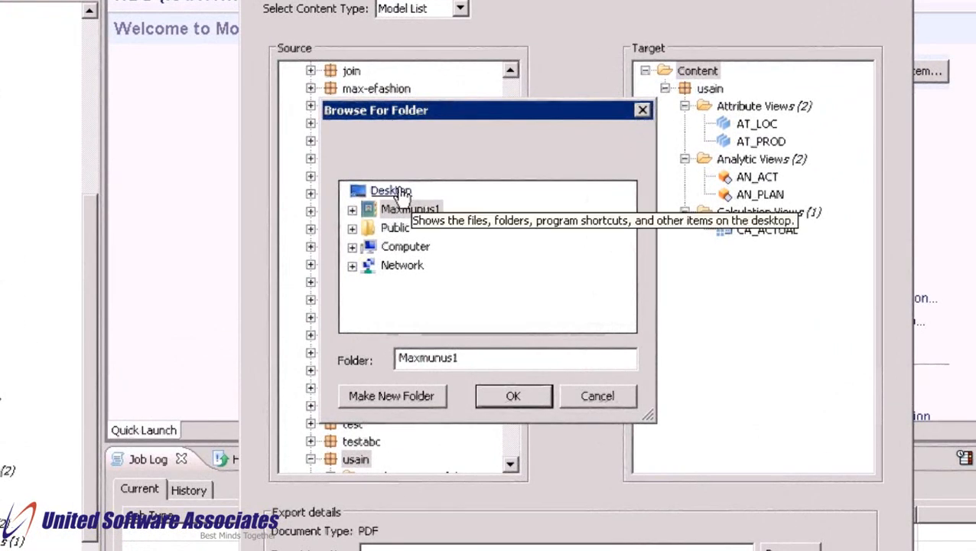
- Create a new 'model list' folder on the Desktop and confirm it as the report destination
click(391, 190)
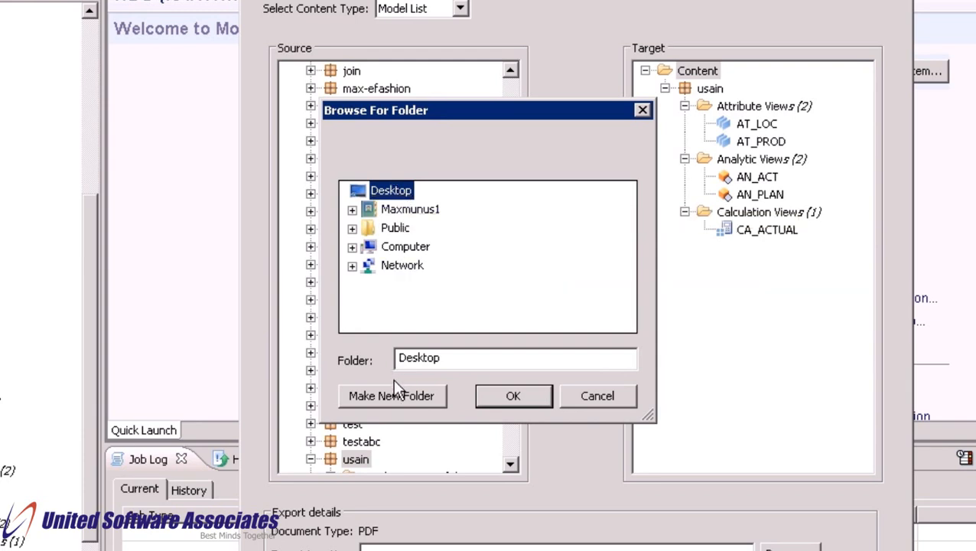
click(391, 394)
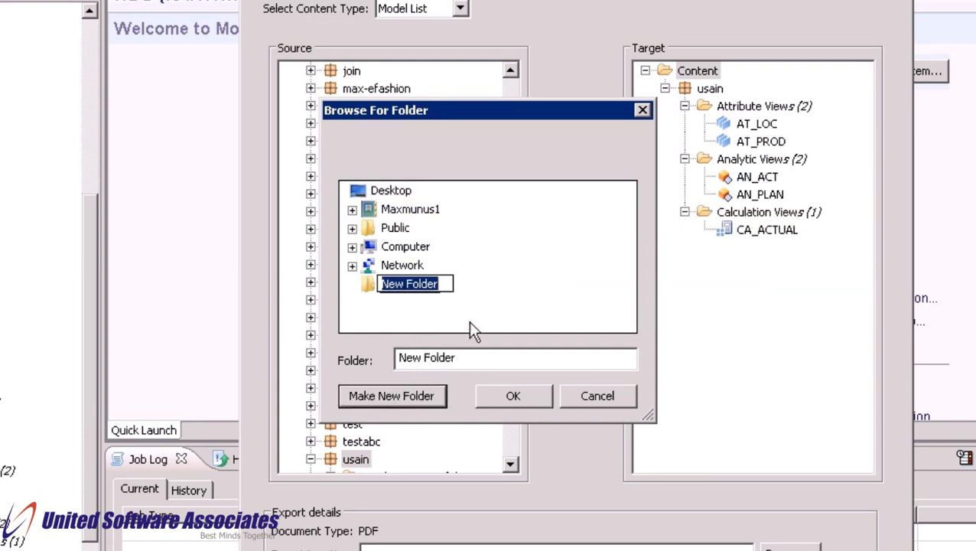
text(model li)
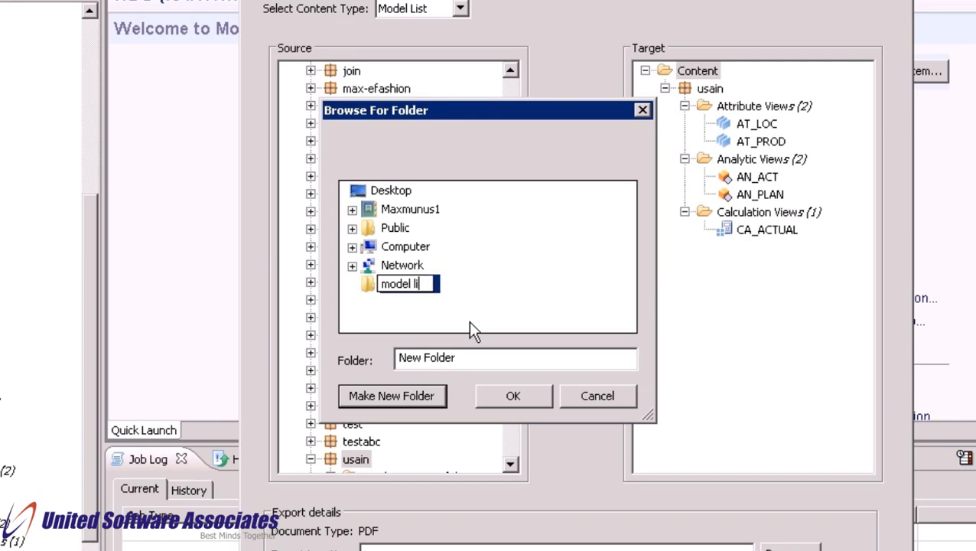
text(st)
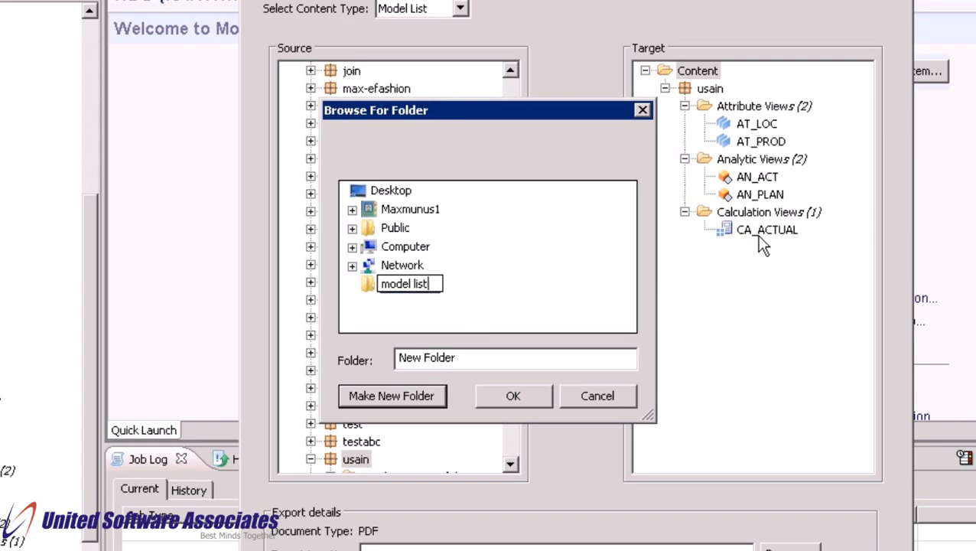
click(512, 394)
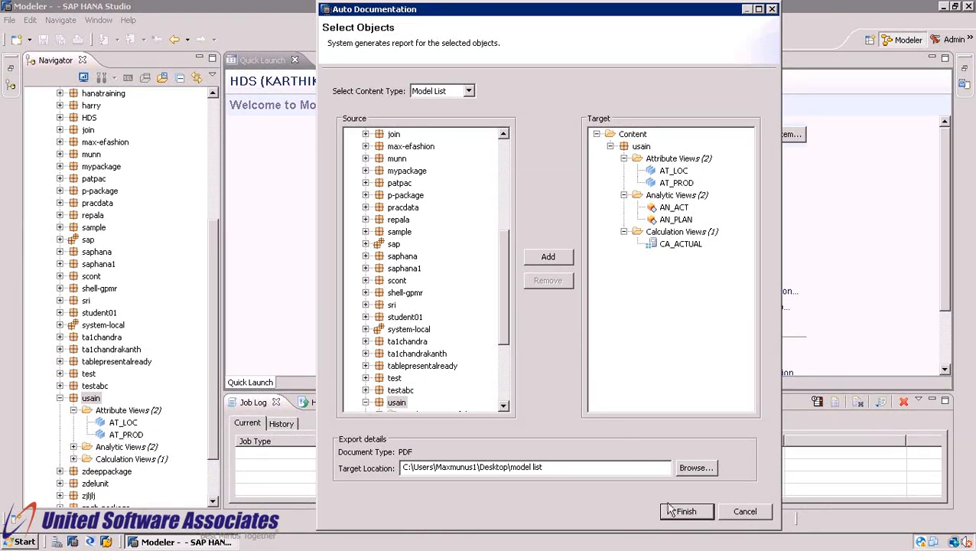
- Finish the wizard so the usain Model List PDF report is generated
click(680, 511)
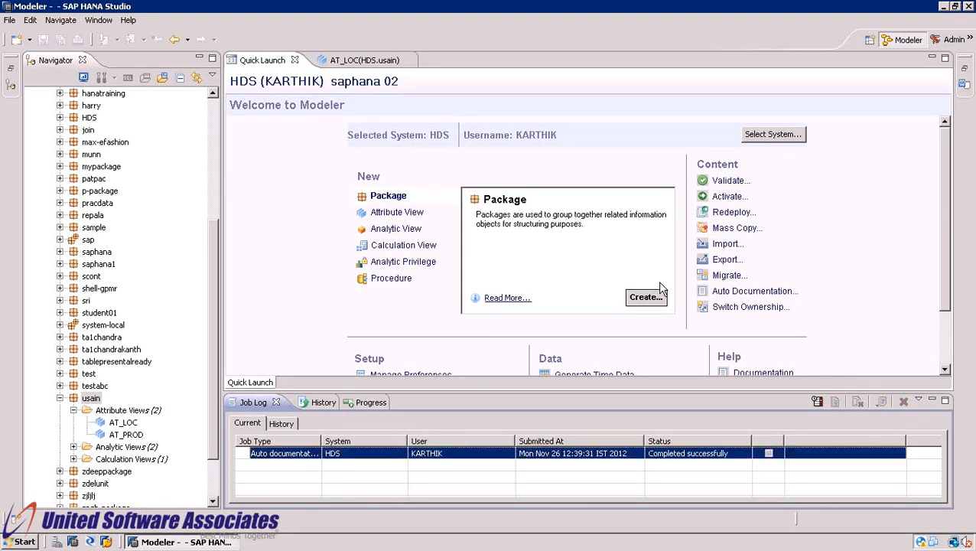
mouse_move(643, 391)
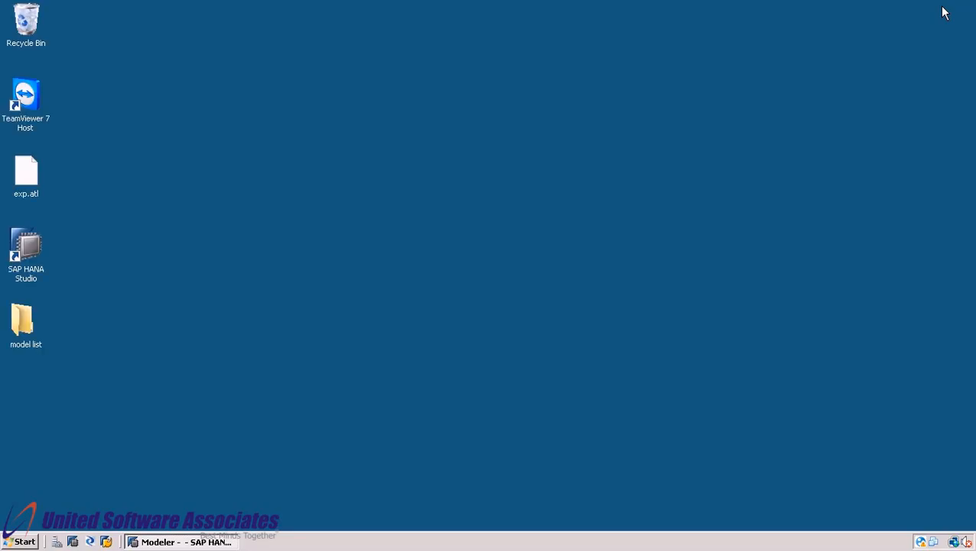
- Go into the desktop model list folder and view the generated usain.pdf in Adobe Reader
click(26, 321)
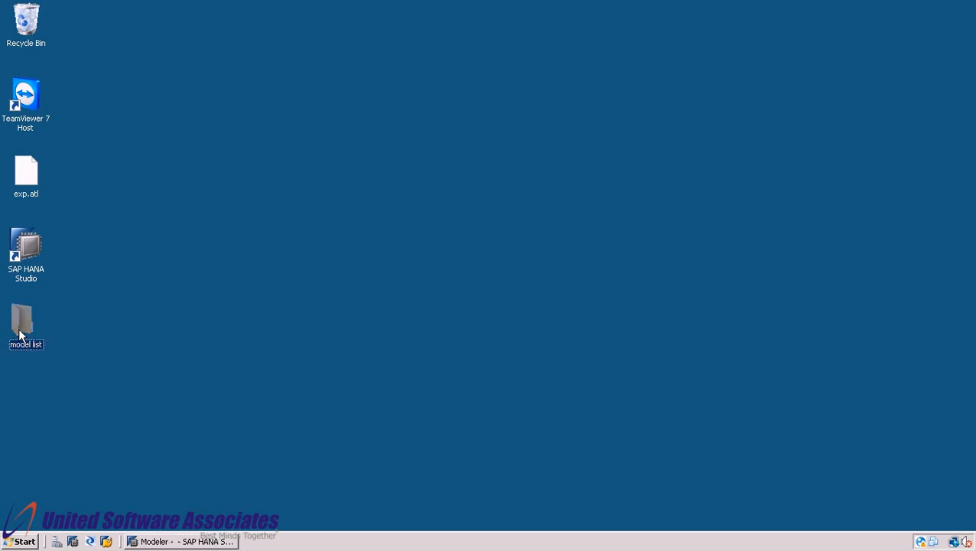
double_click(24, 321)
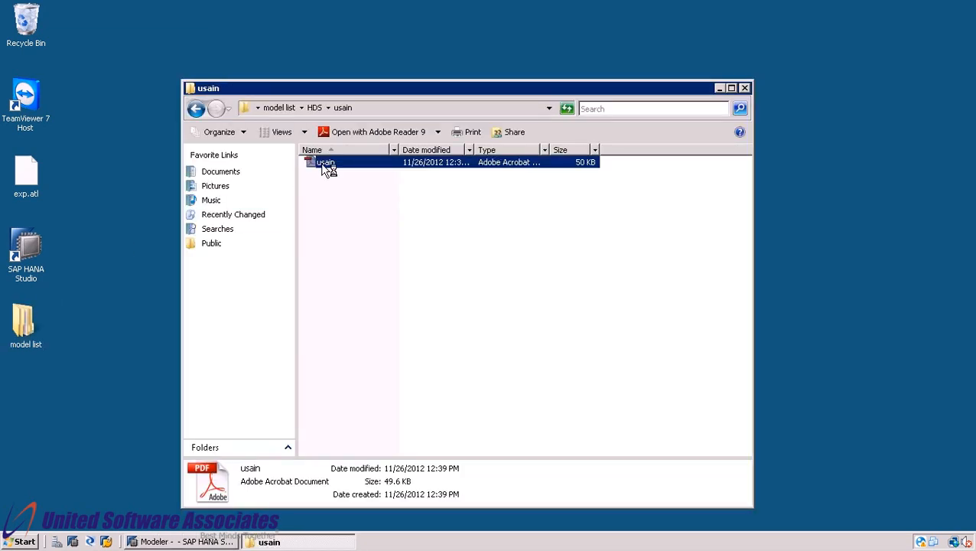
double_click(324, 162)
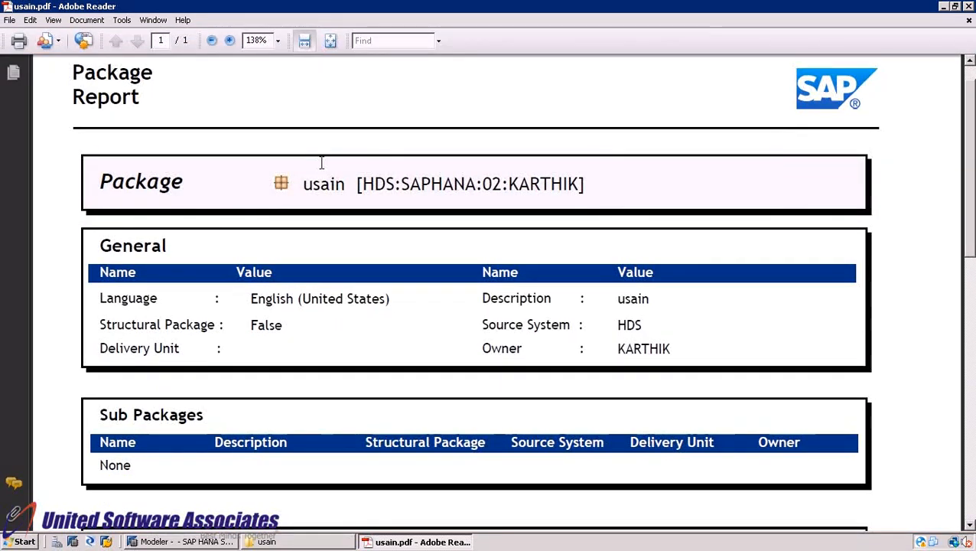
scroll(down, 3)
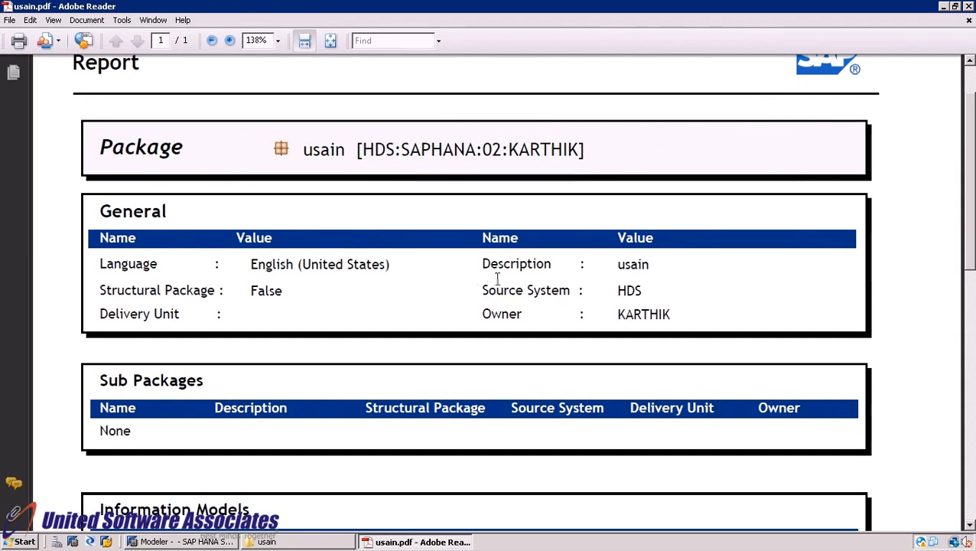
double_click(642, 313)
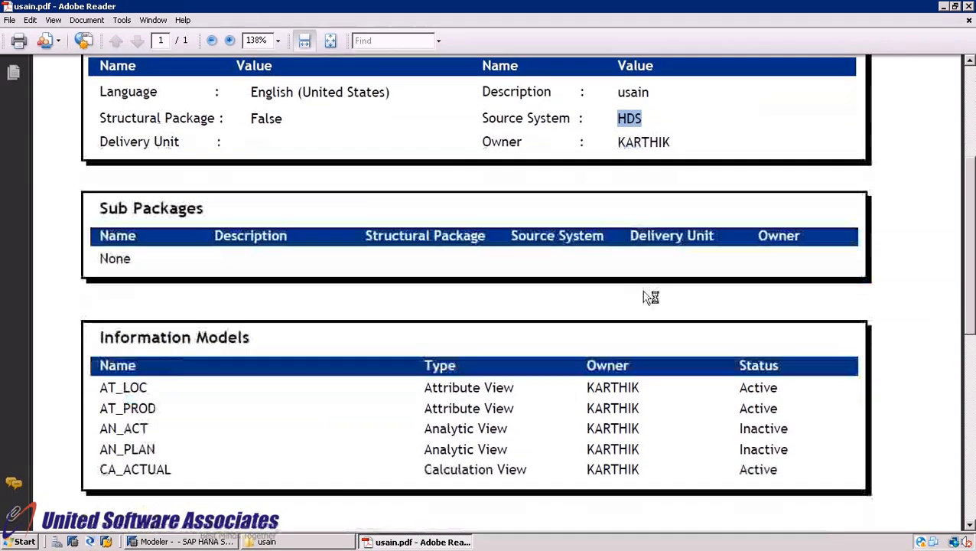
scroll(down, 3)
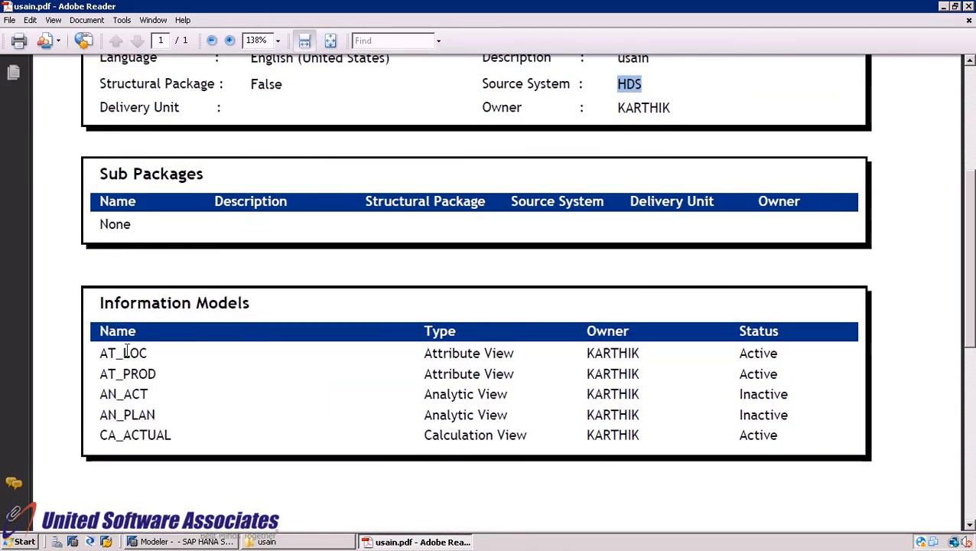
mouse_move(645, 382)
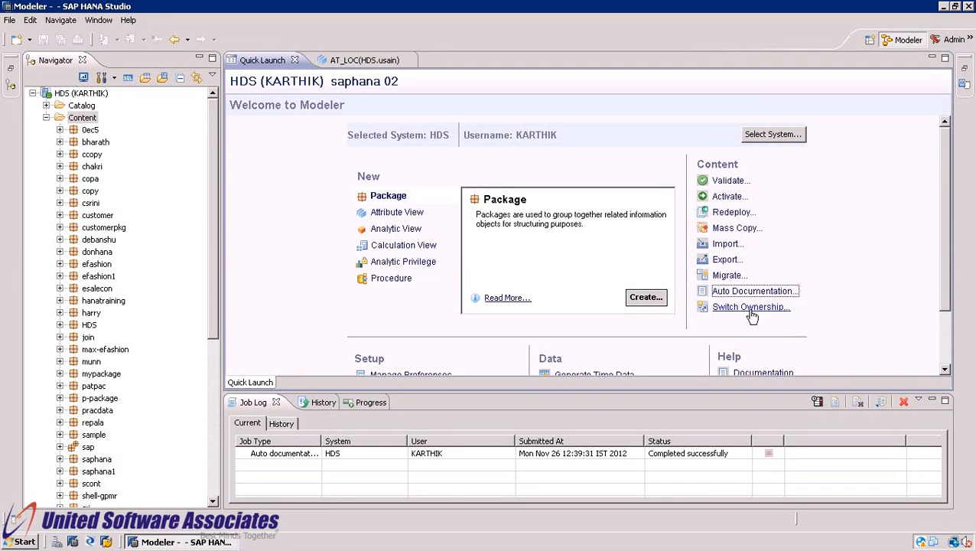
mouse_move(752, 293)
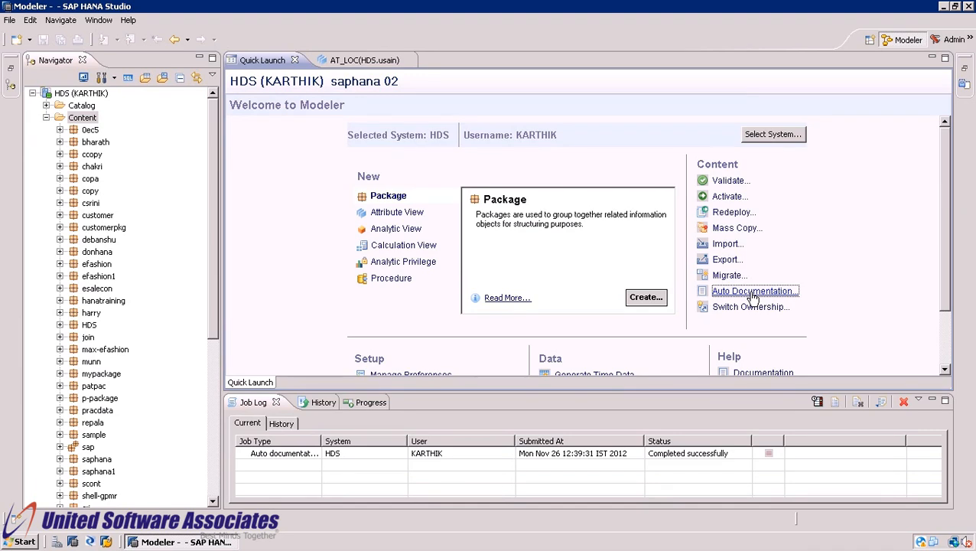
- Start a Model Details documentation report and add the usain package with its five views as targets
click(753, 291)
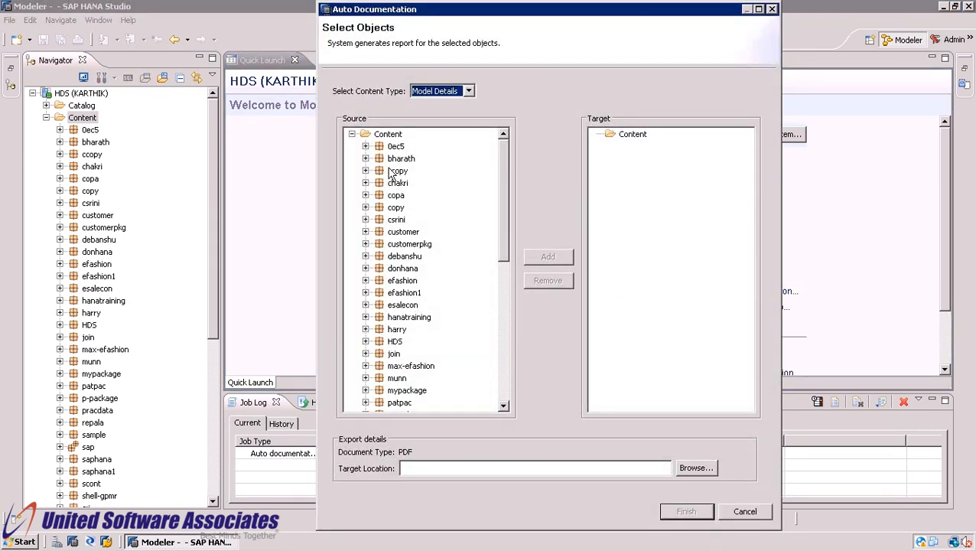
scroll(down, 3)
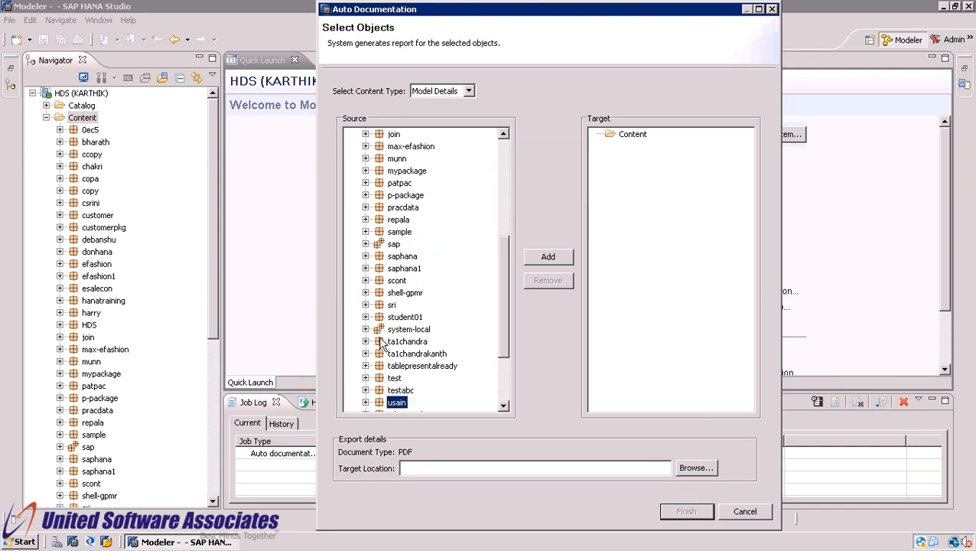
click(548, 257)
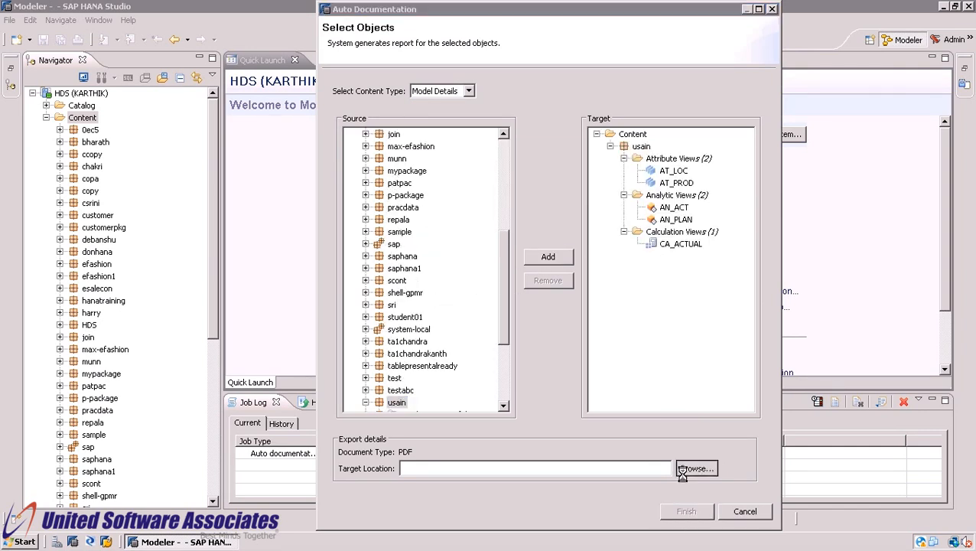
- Create a 'model details' folder on the Desktop as the destination and generate the PDF reports
click(695, 468)
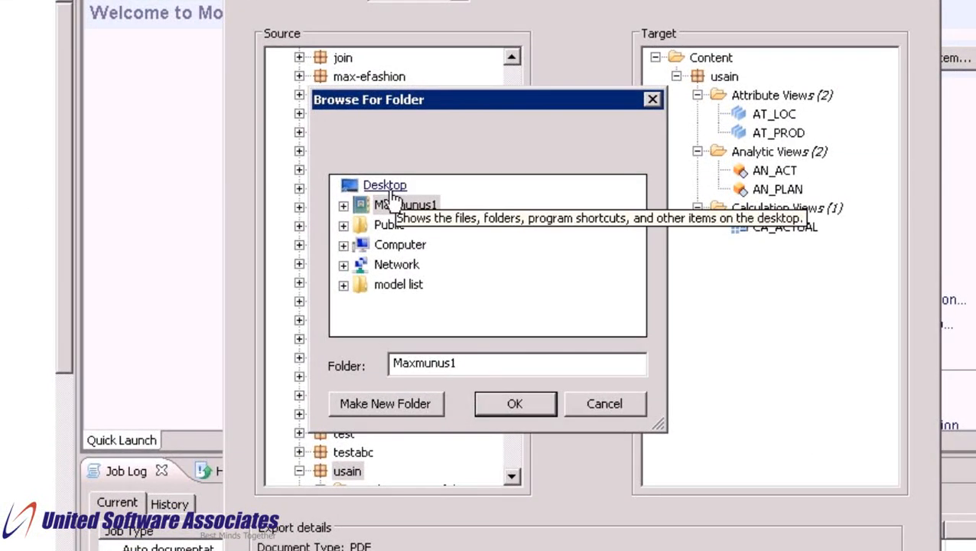
click(383, 184)
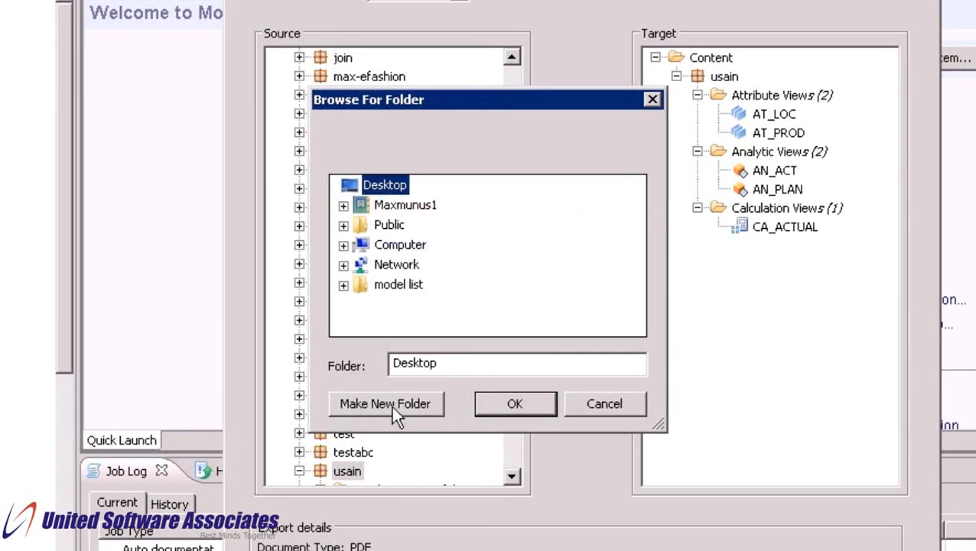
click(386, 404)
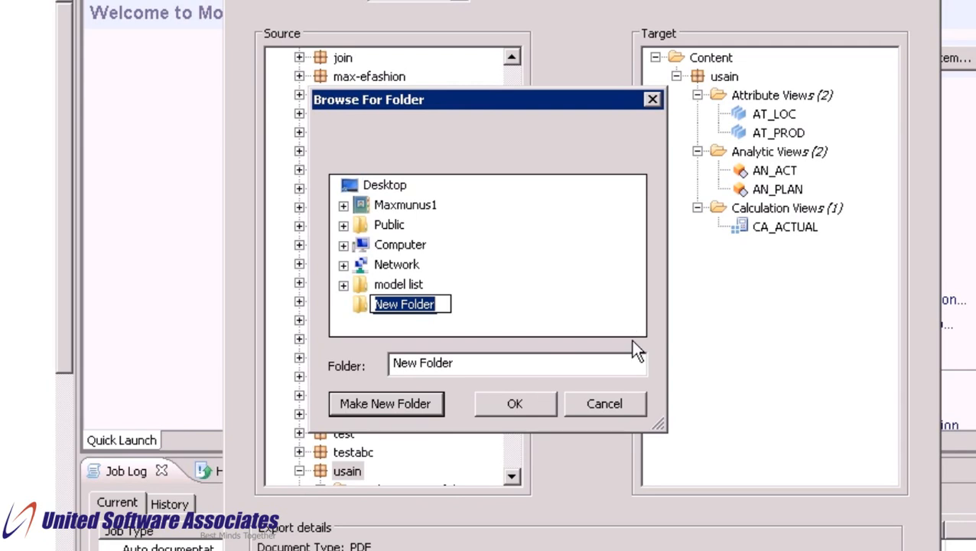
text(model details)
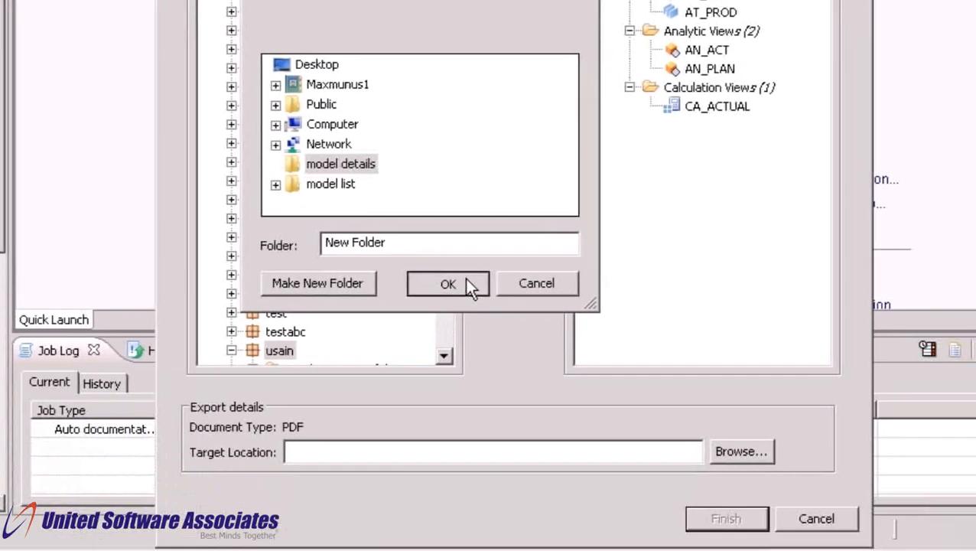
click(448, 283)
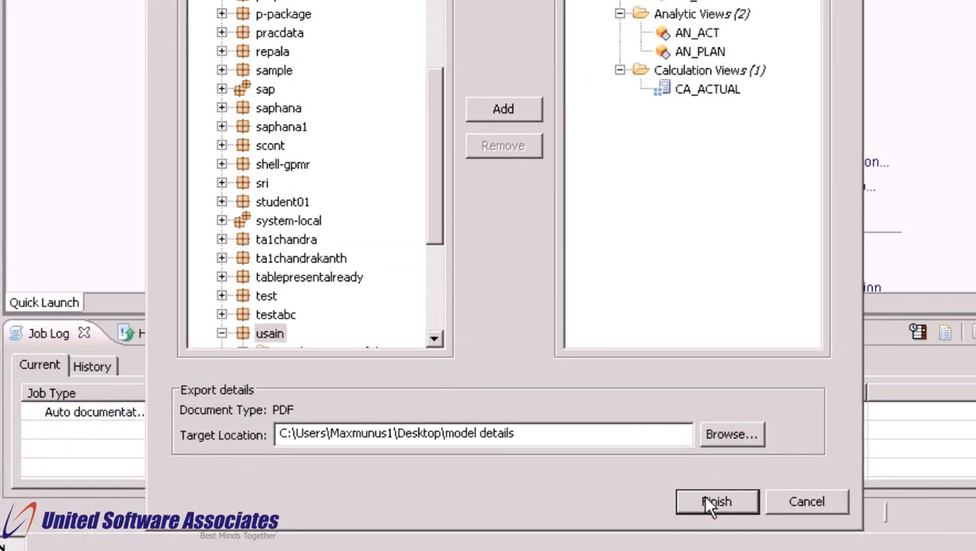
click(716, 502)
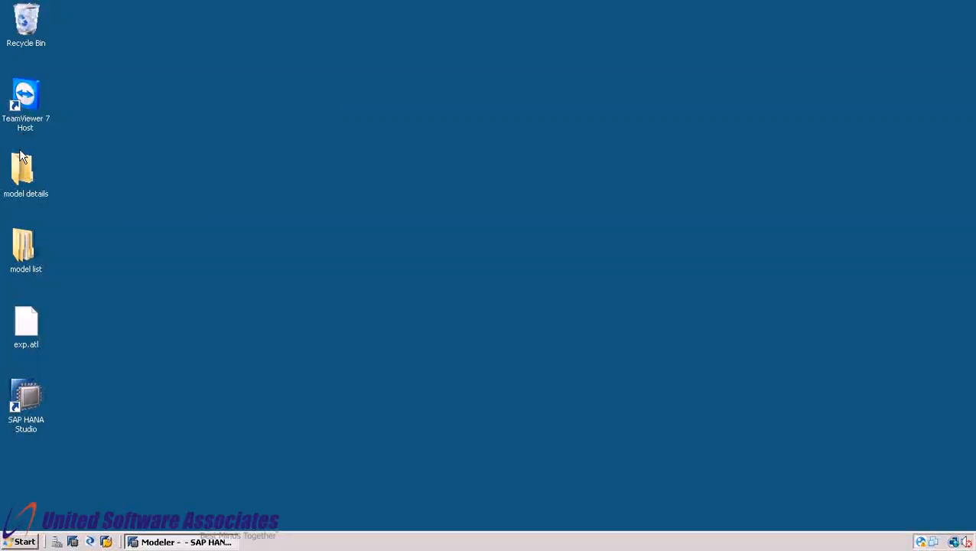
- Navigate model details > HDS > usain > Attribute View and view the usain.AT_LOC report PDF
double_click(25, 171)
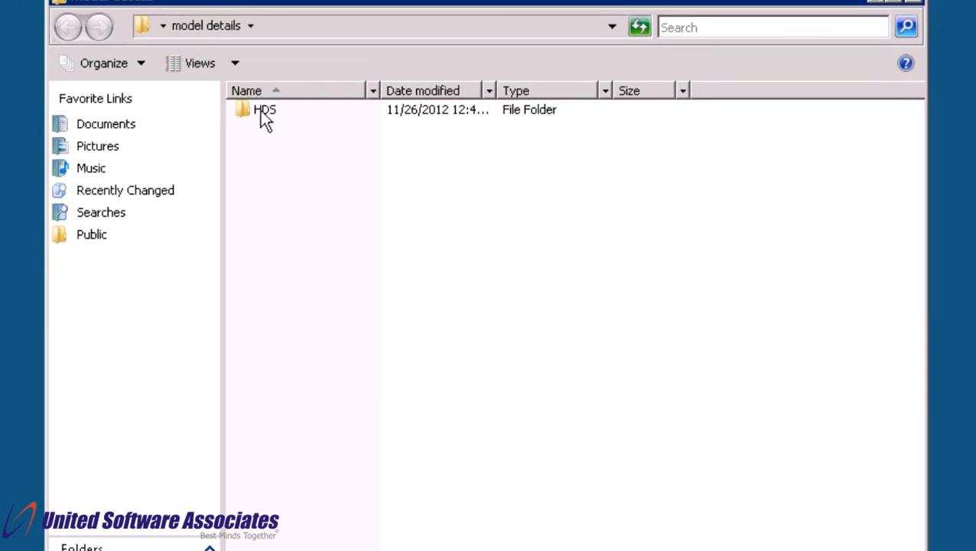
double_click(263, 110)
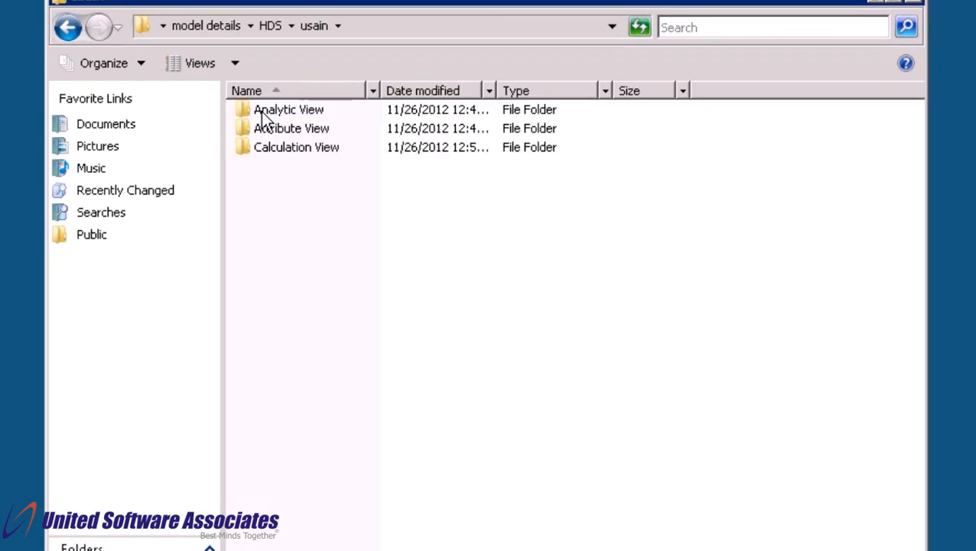
click(291, 128)
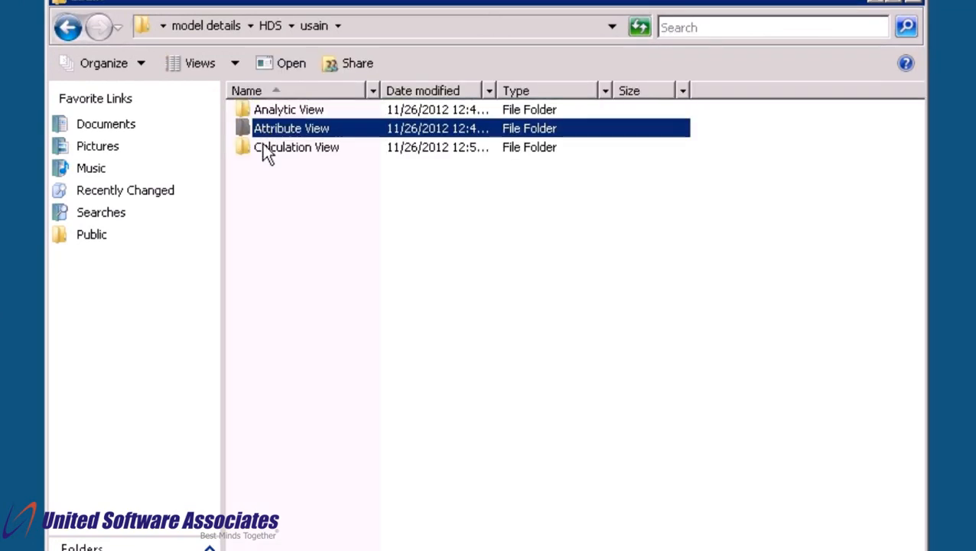
double_click(291, 129)
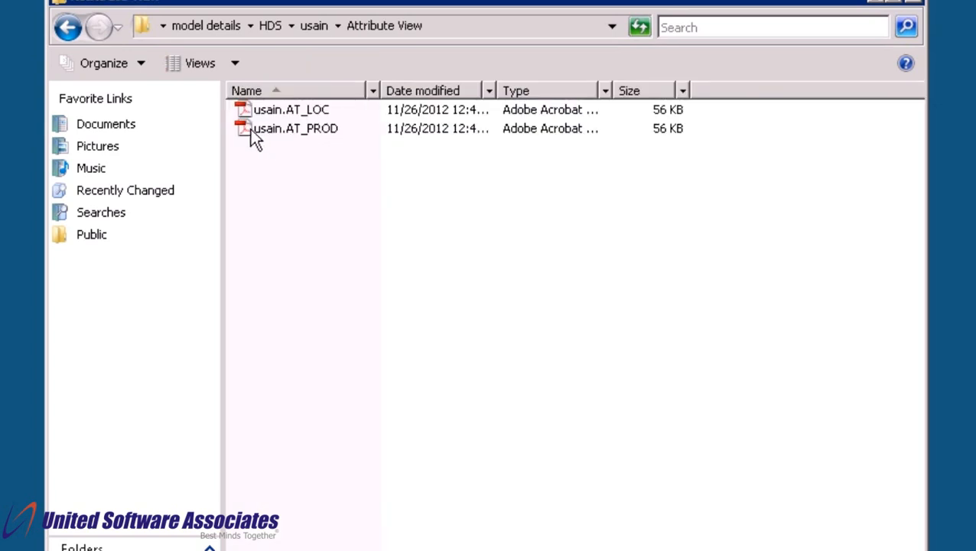
mouse_move(268, 115)
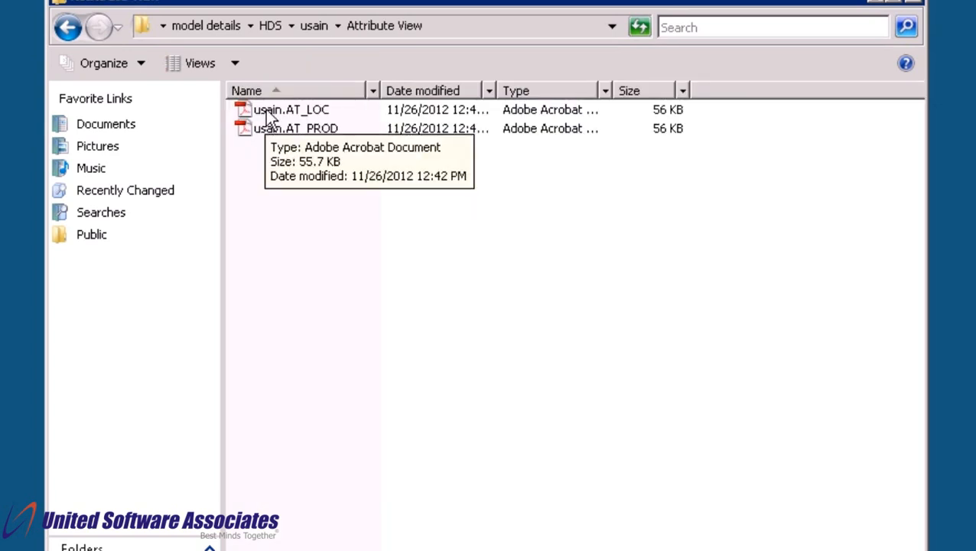
click(291, 110)
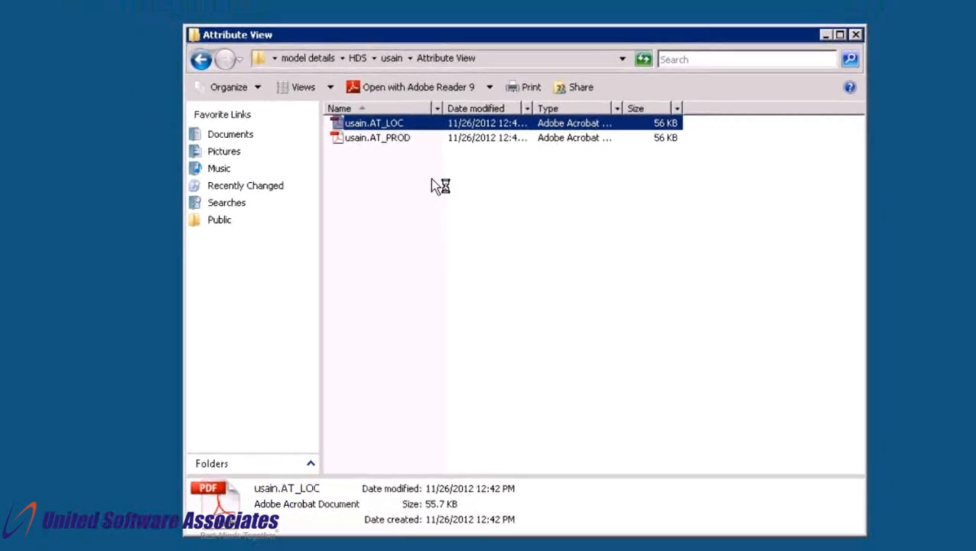
double_click(373, 123)
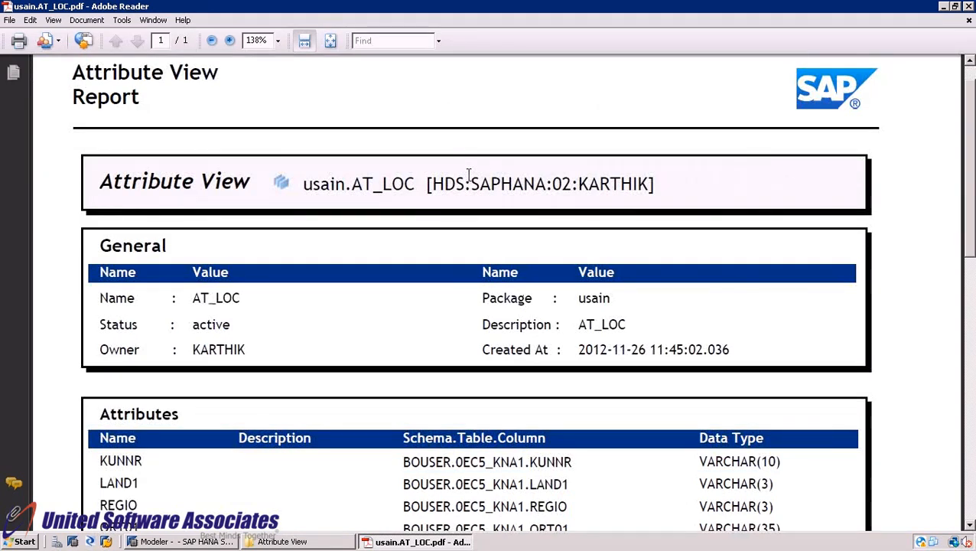
- Scroll through the AT_LOC report's general details, attributes and data foundation joins
scroll(down, 3)
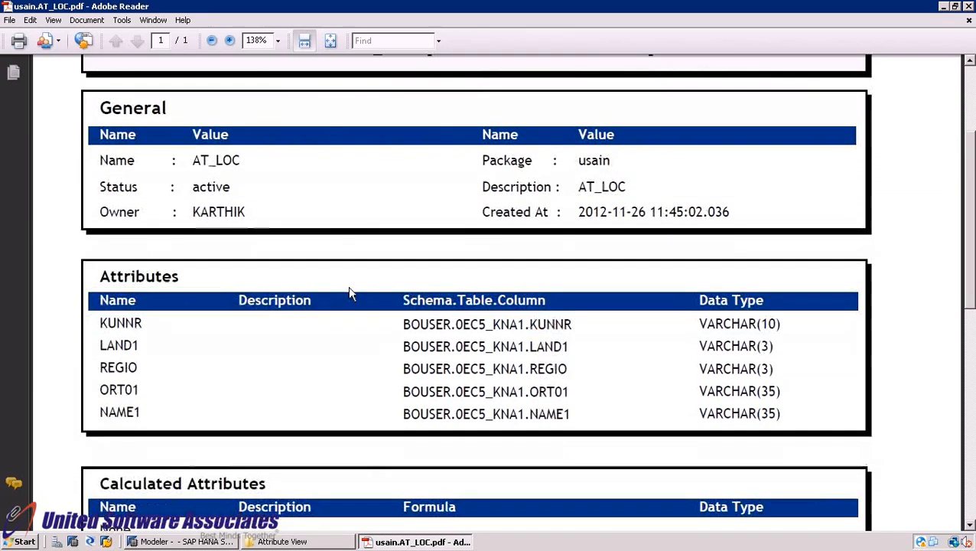
scroll(down, 3)
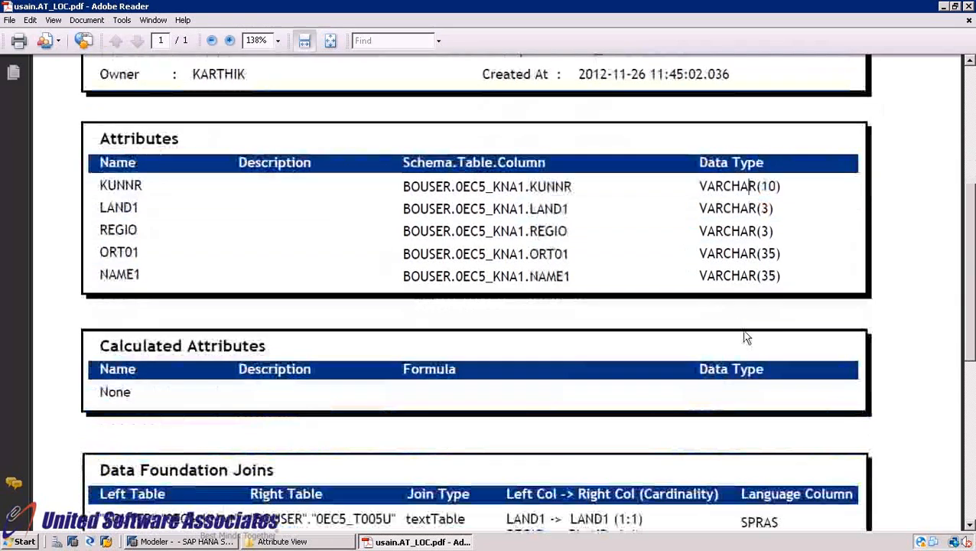
scroll(down, 3)
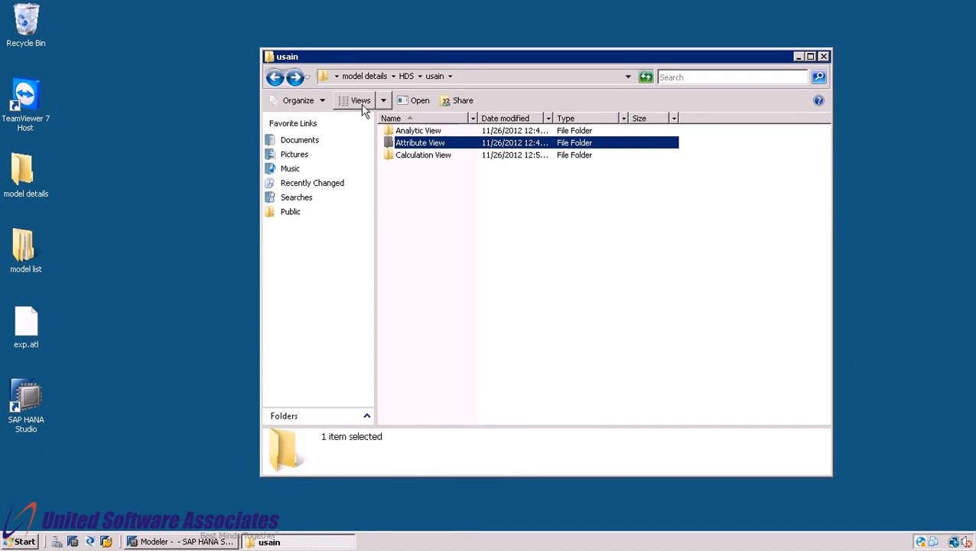
- Check the Analytic View folder's AN_ACT and AN_PLAN reports, then the Calculation View folder with usain.CA_ACTUAL
double_click(419, 130)
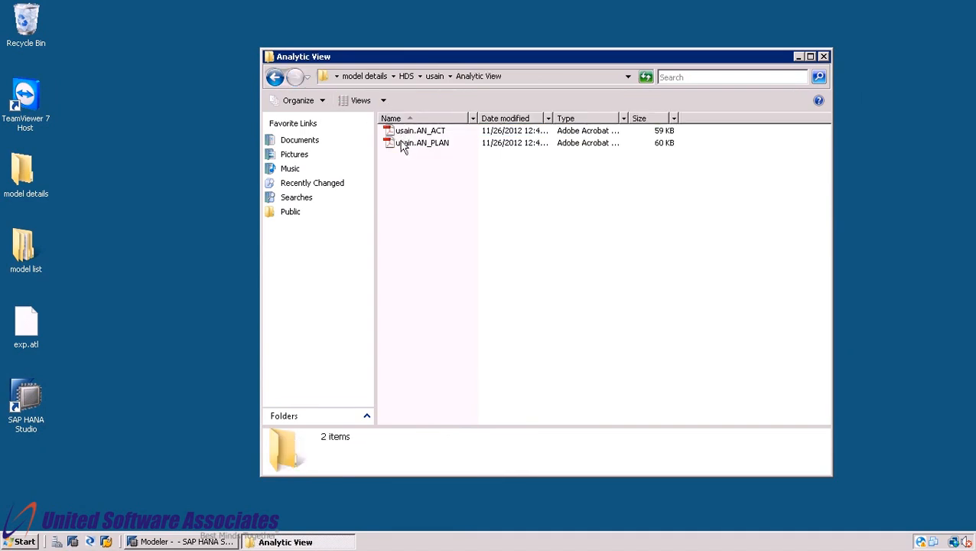
click(275, 77)
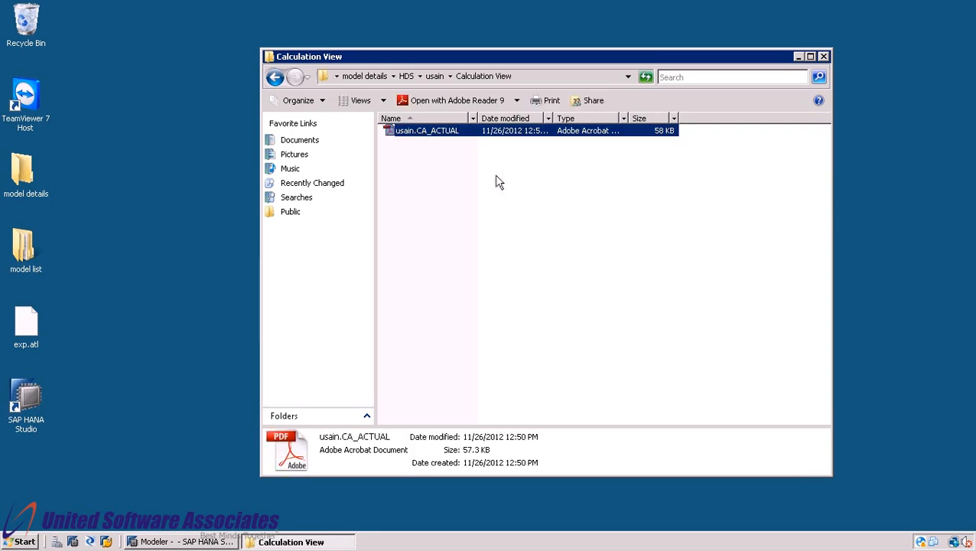
mouse_move(607, 167)
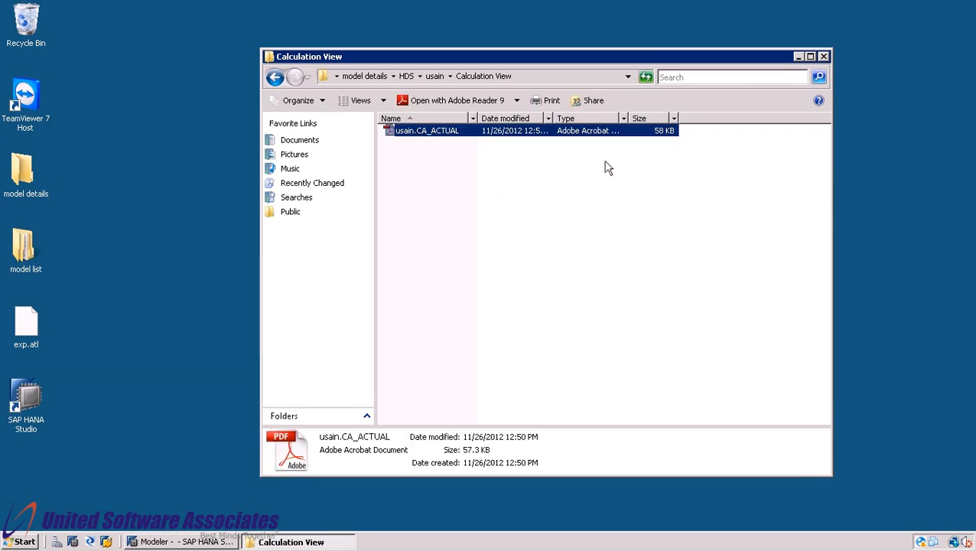